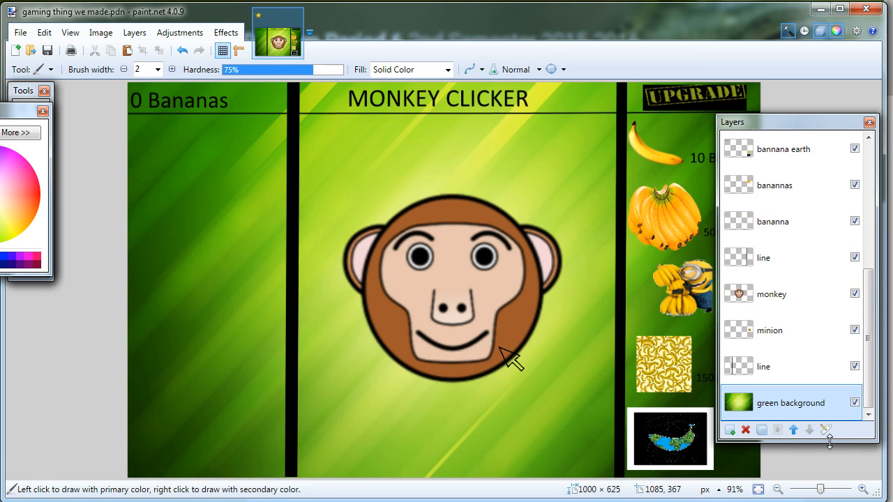
# Step: Scroll the Layers list so the Tools and Colors windows sit fully visible
pyautogui.scroll(-3)
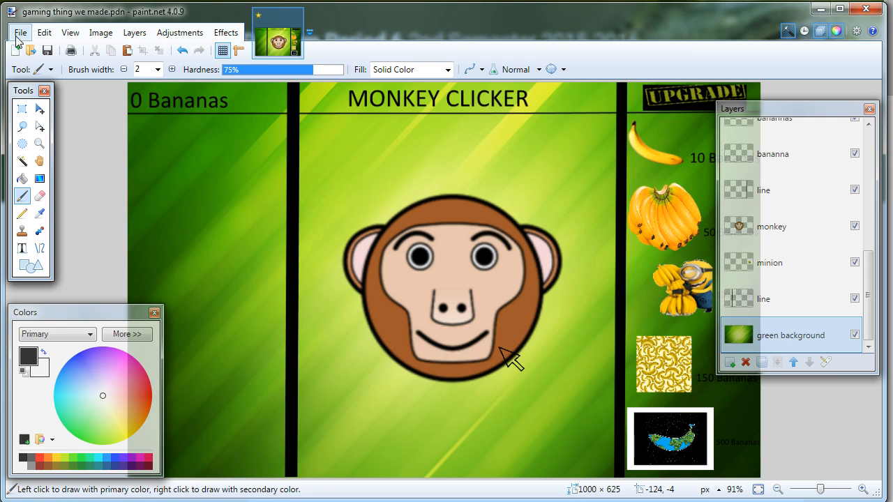
# Step: Save the design to the Desktop as 'Monkey Clicker.pdn' in paint.net format
pyautogui.click(25, 32)
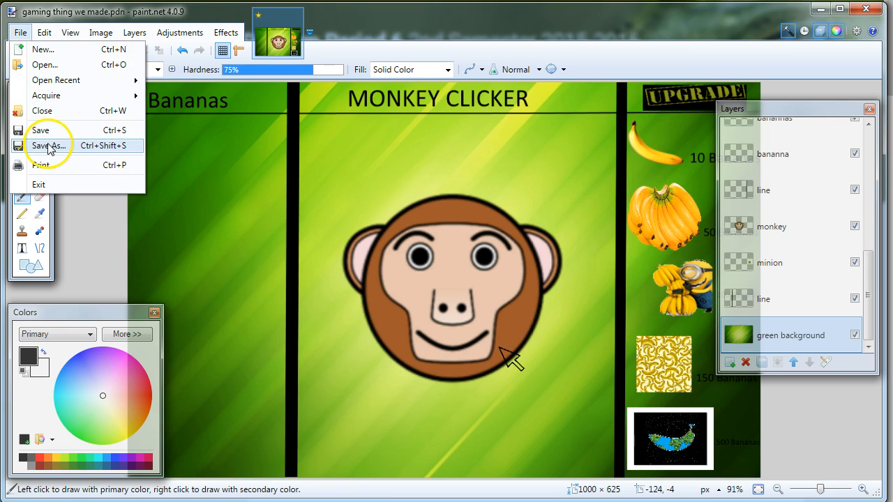
pyautogui.click(49, 145)
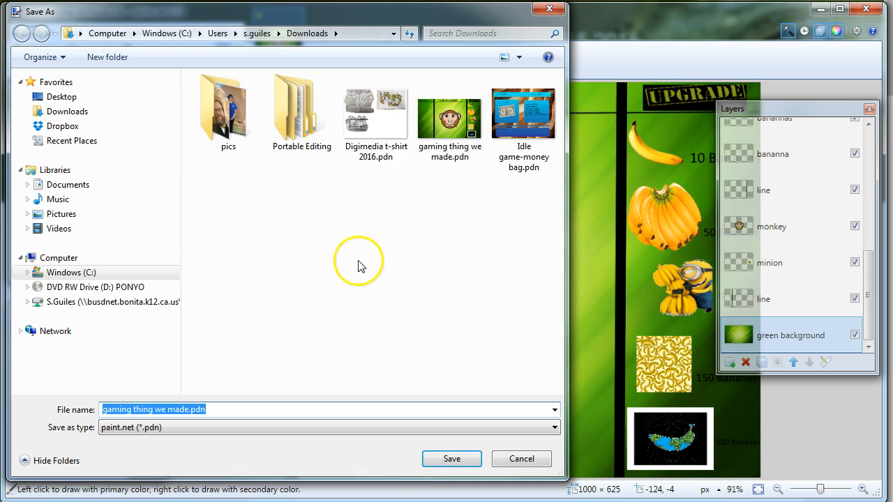
pyautogui.moveTo(63, 97)
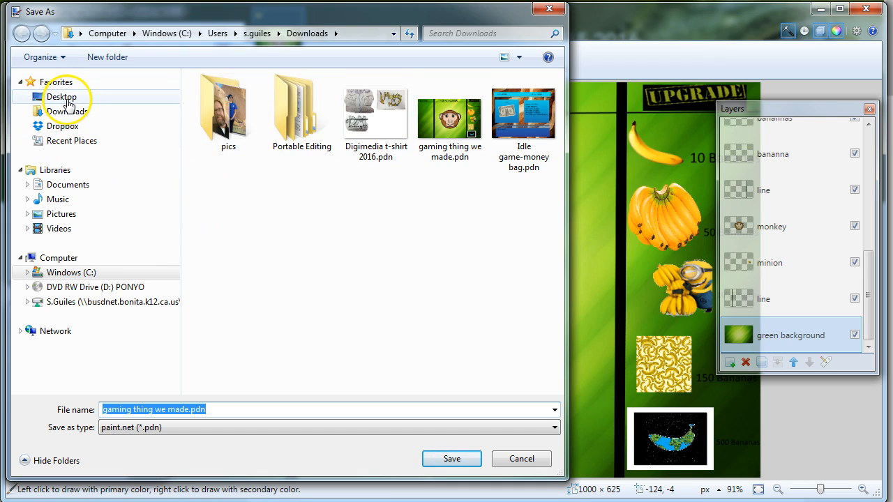
pyautogui.moveTo(84, 150)
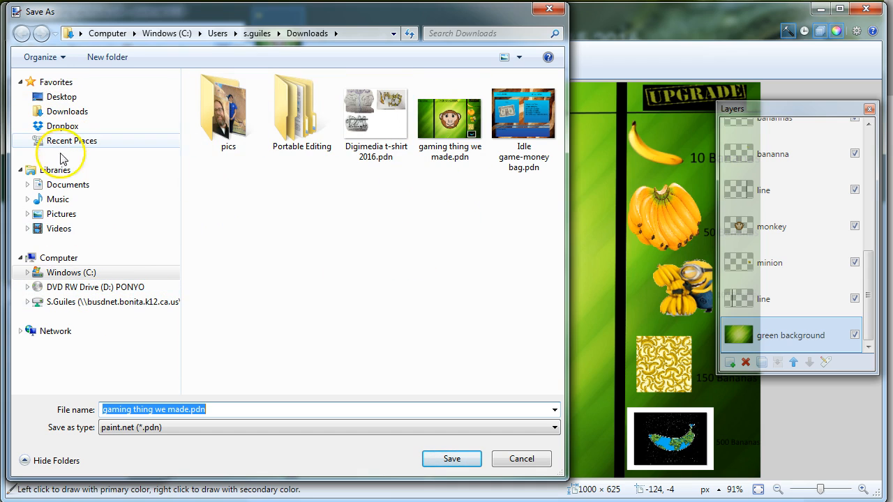
pyautogui.click(62, 96)
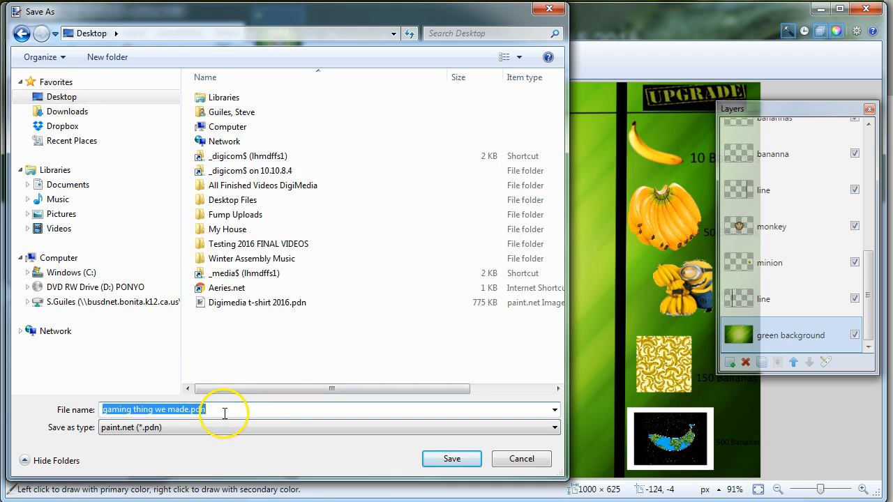
pyautogui.write('M')
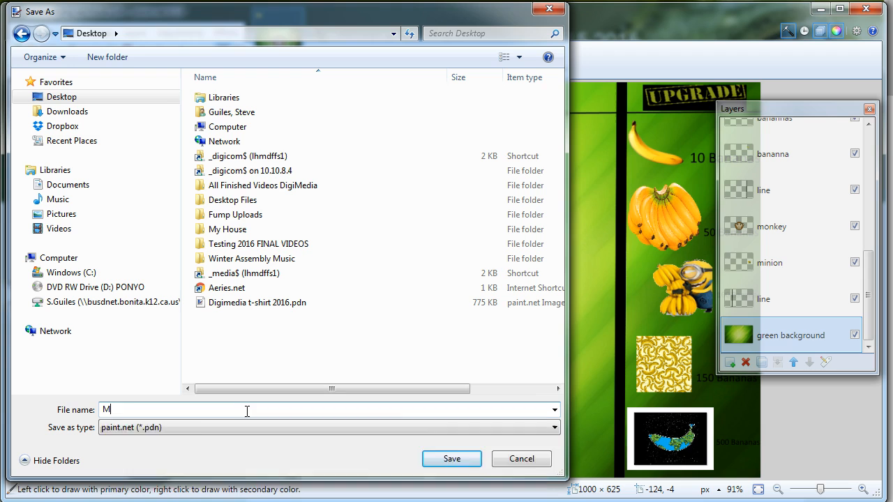
pyautogui.write('onkey Clicker')
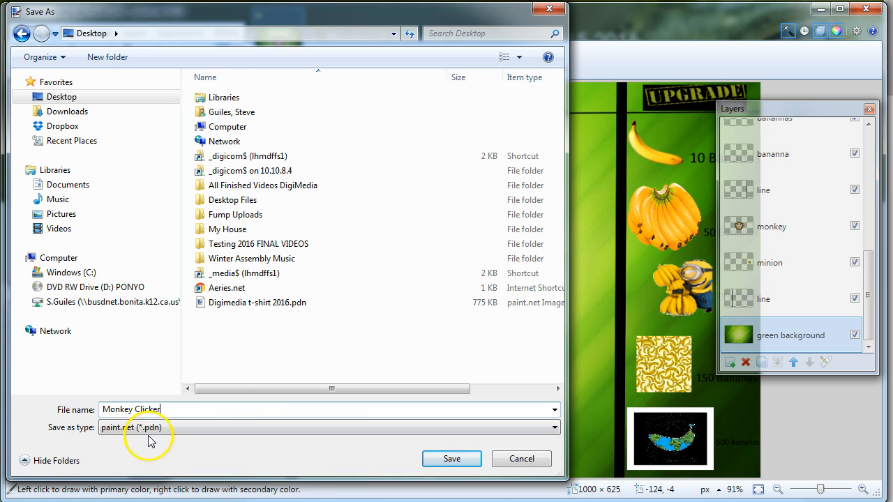
pyautogui.click(451, 458)
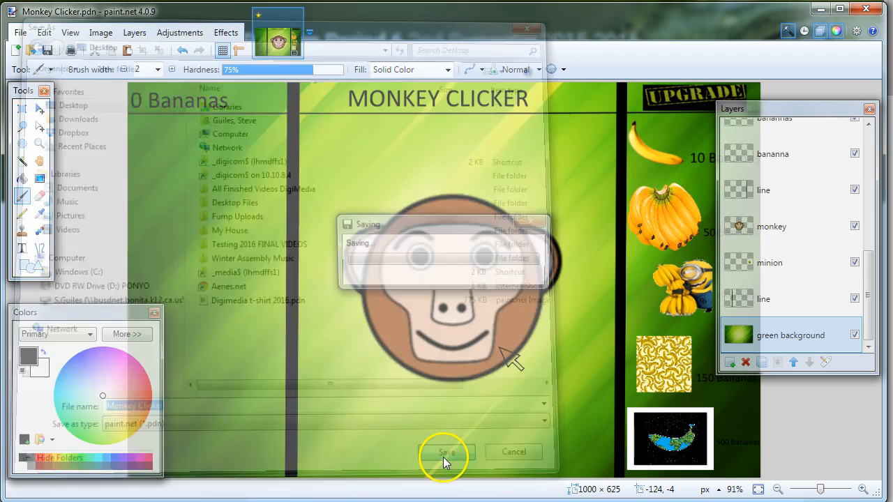
pyautogui.click(444, 451)
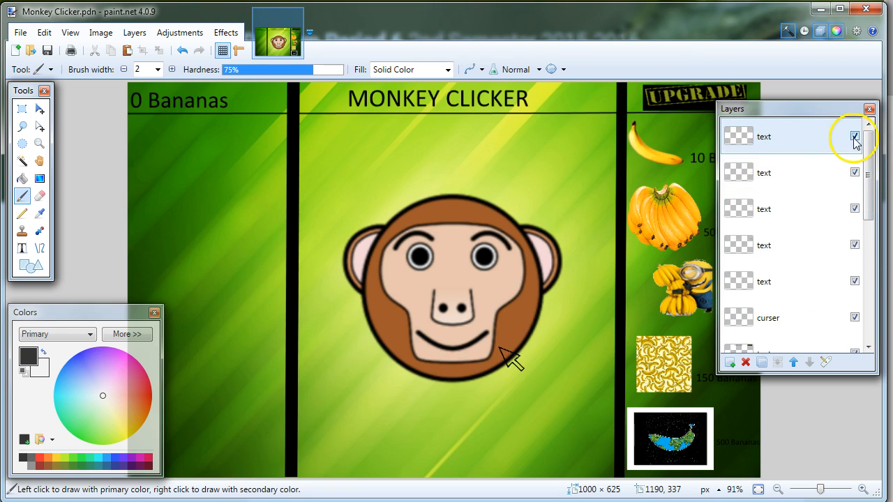
pyautogui.click(855, 282)
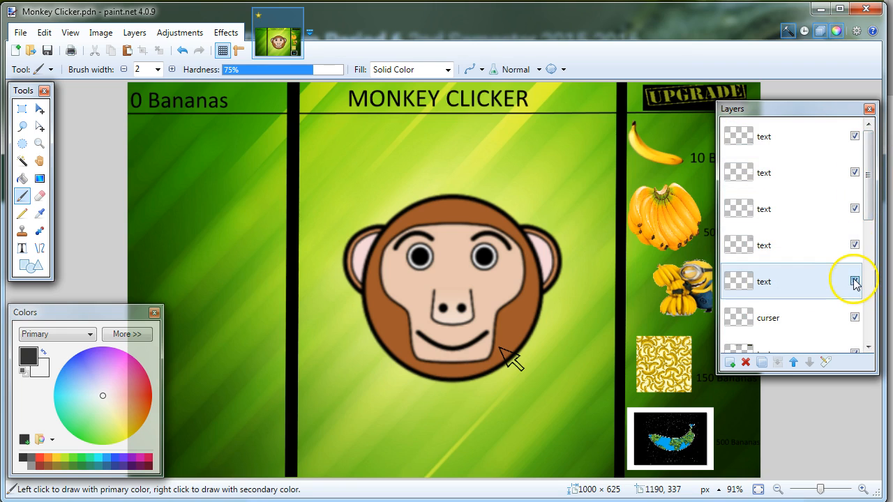
pyautogui.scroll(-3)
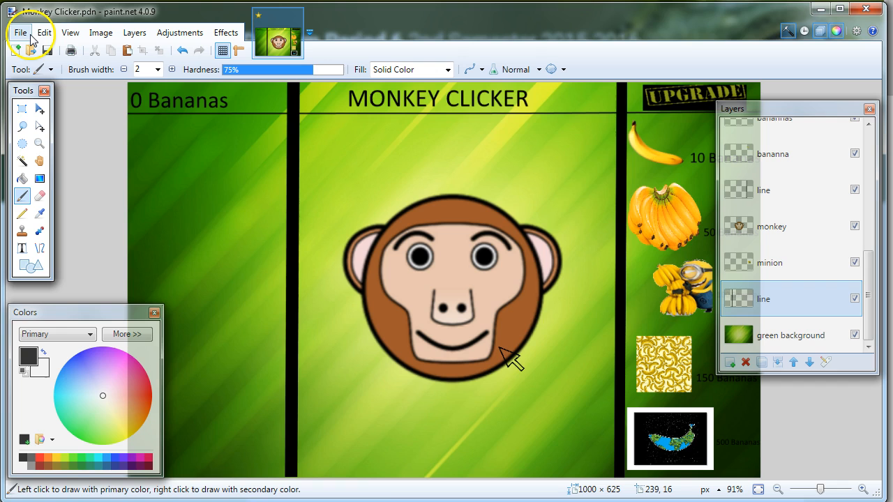
# Step: Save a JPEG copy named 'Monkey Clicker.jpg' to the Desktop
pyautogui.click(26, 32)
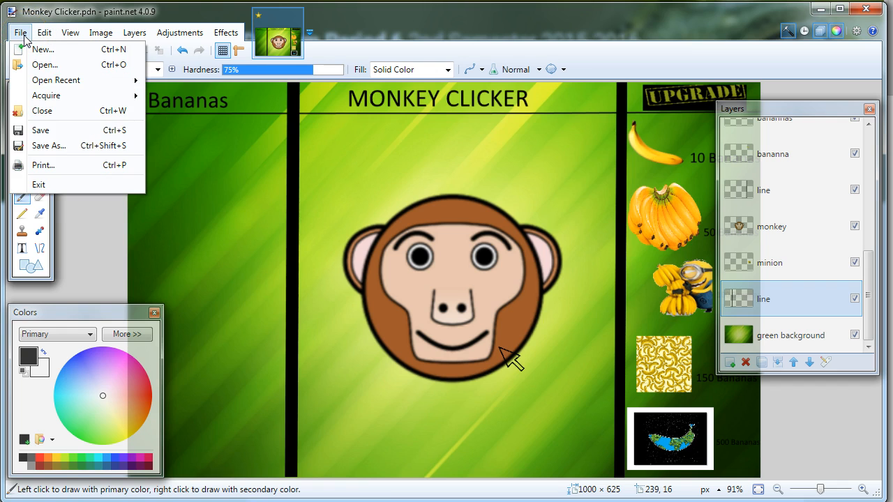
pyautogui.click(49, 145)
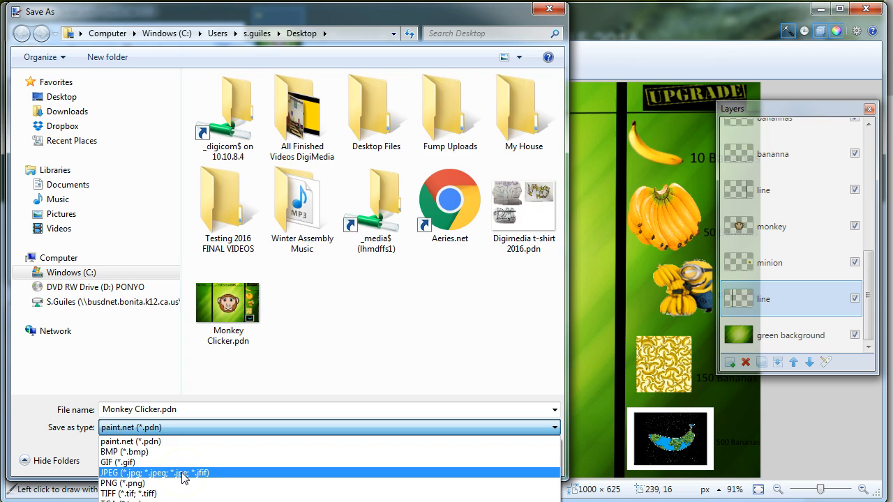
pyautogui.click(151, 474)
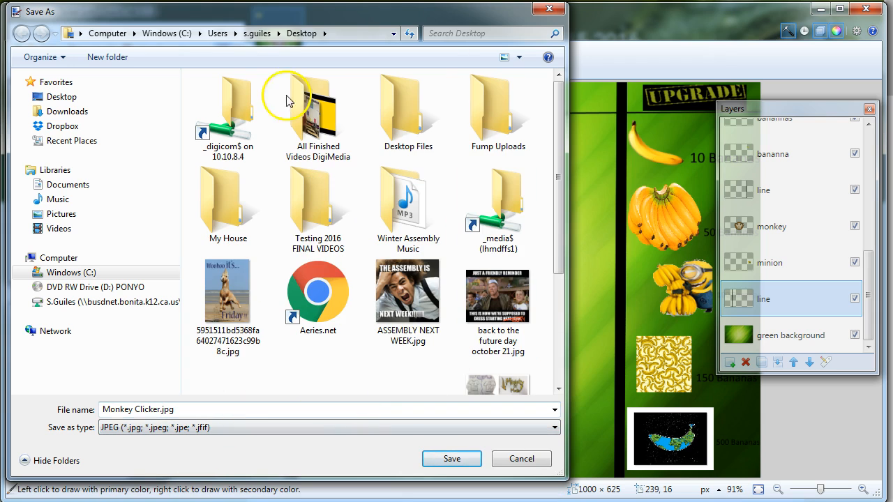
pyautogui.moveTo(231, 395)
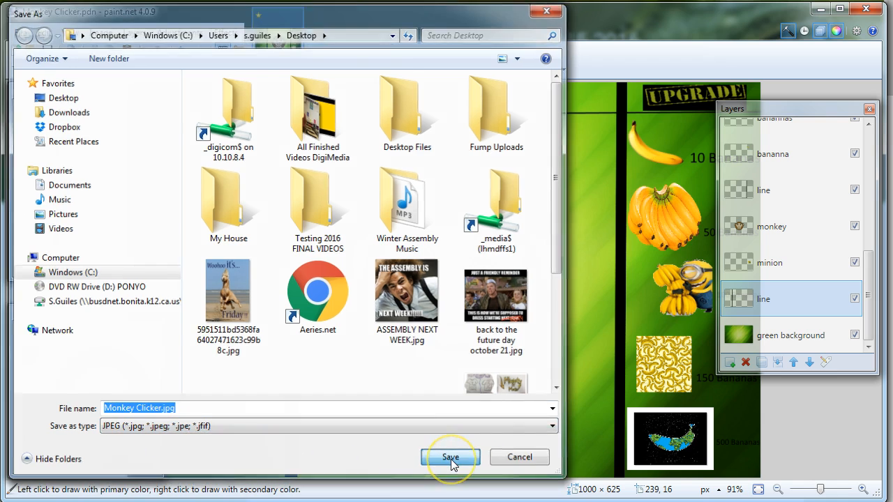
pyautogui.click(450, 458)
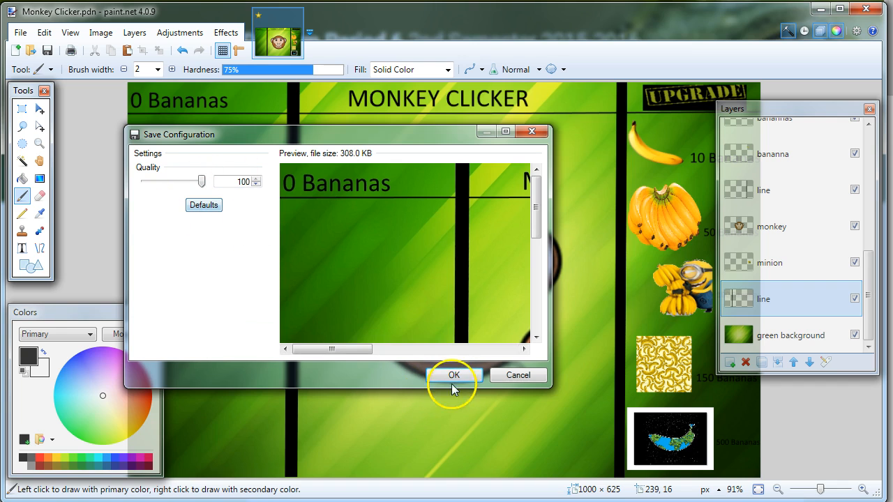
# Step: Accept JPEG quality 100 and flatten the image into one Background layer
pyautogui.click(454, 376)
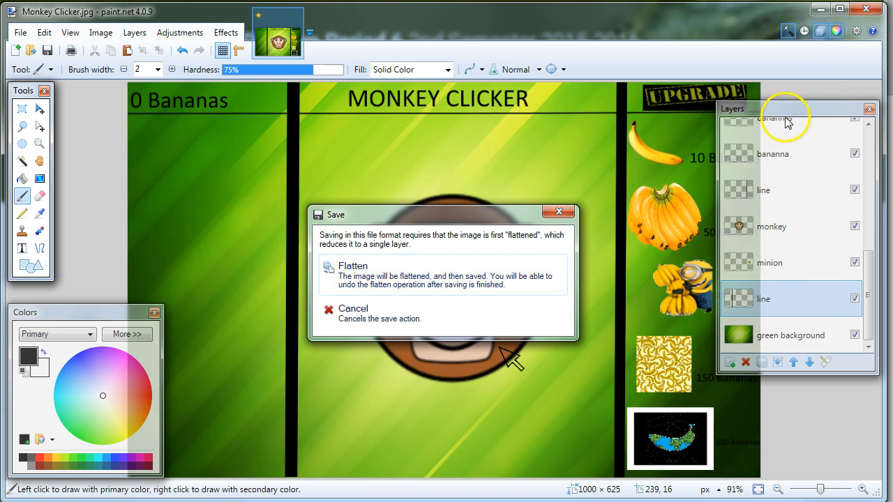
pyautogui.moveTo(395, 277)
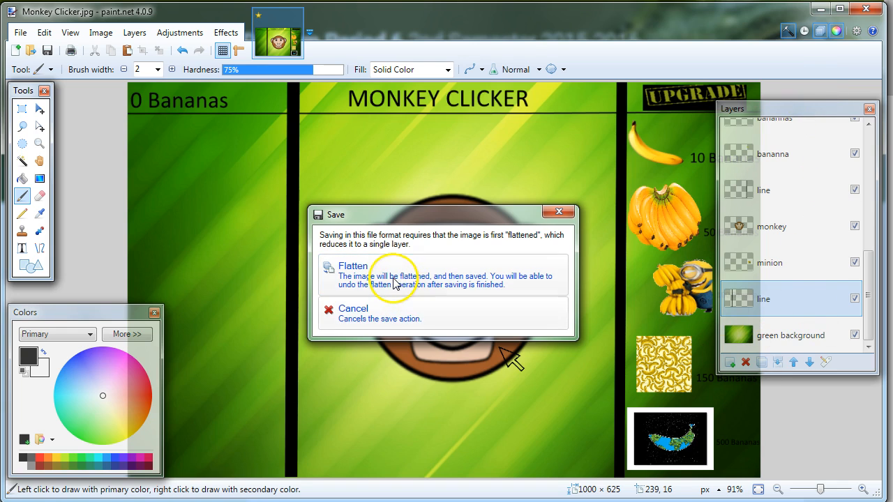
pyautogui.click(353, 266)
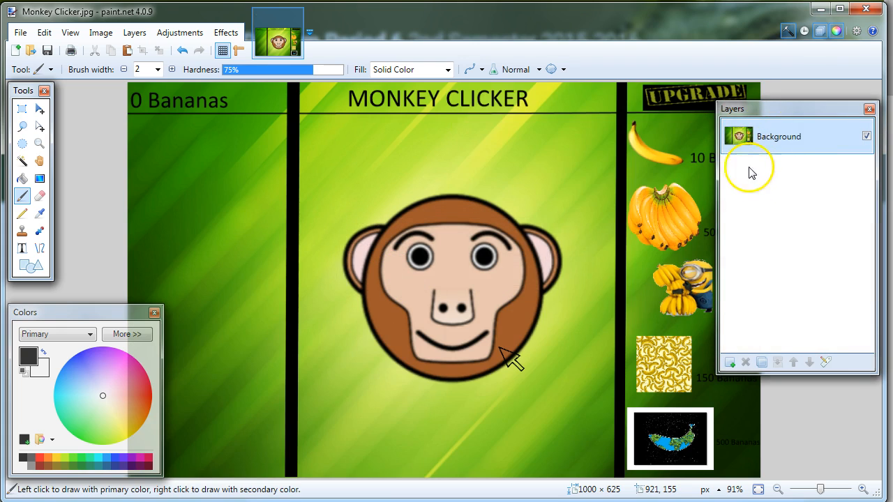
pyautogui.moveTo(771, 147)
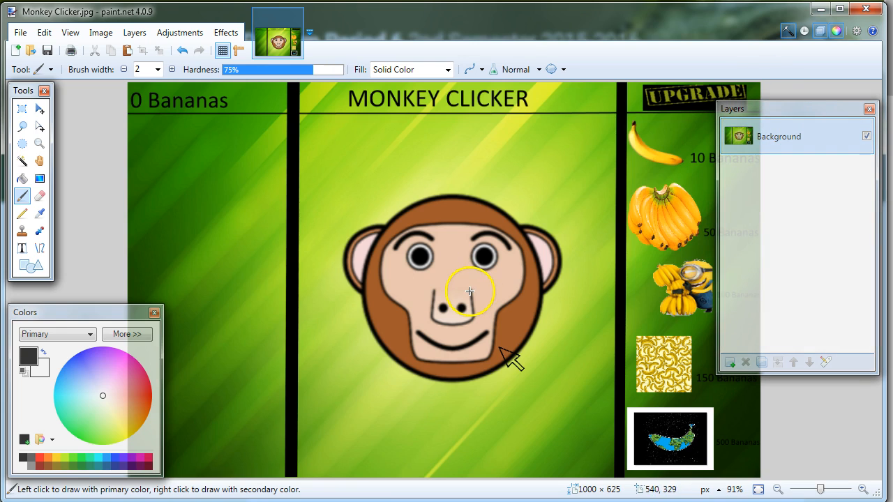
pyautogui.moveTo(781, 28)
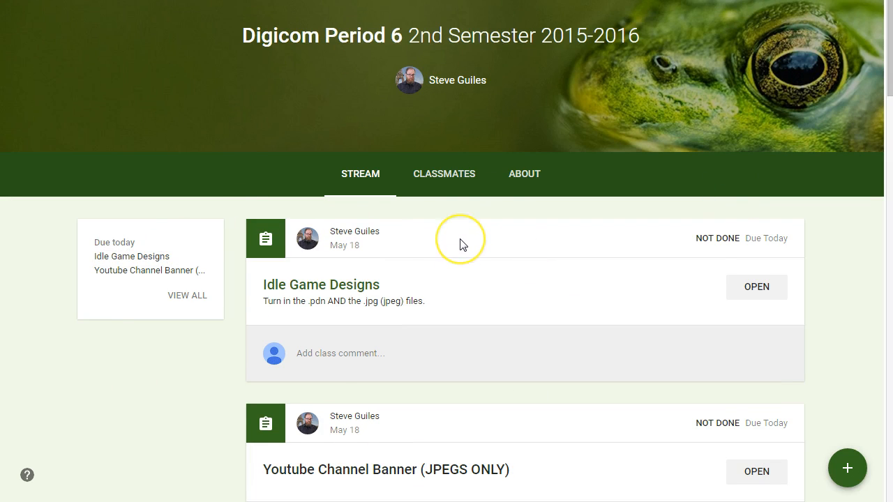
# Step: Scroll the Digicom Period 6 stream to the Idle Game Designs assignment
pyautogui.scroll(-3)
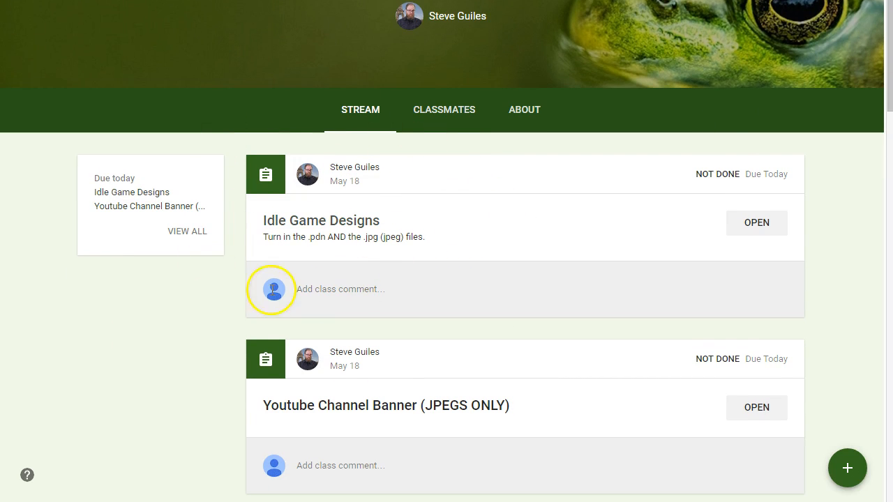
pyautogui.moveTo(407, 288)
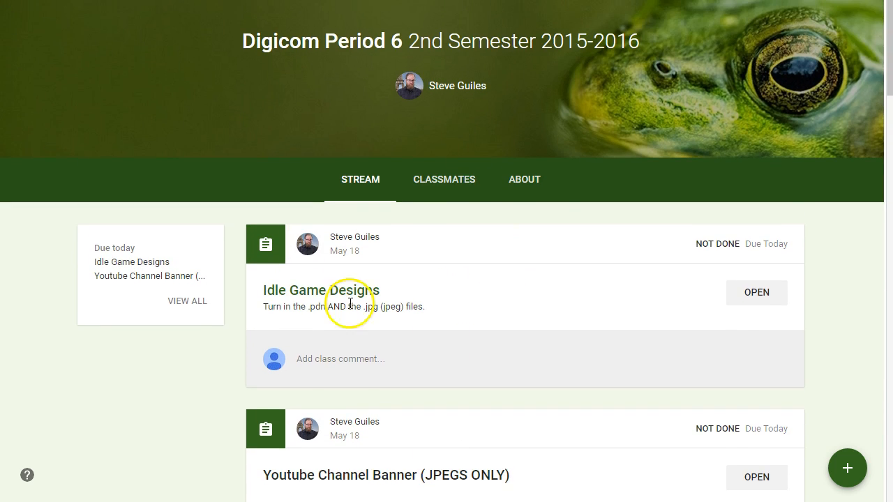
pyautogui.scroll(-3)
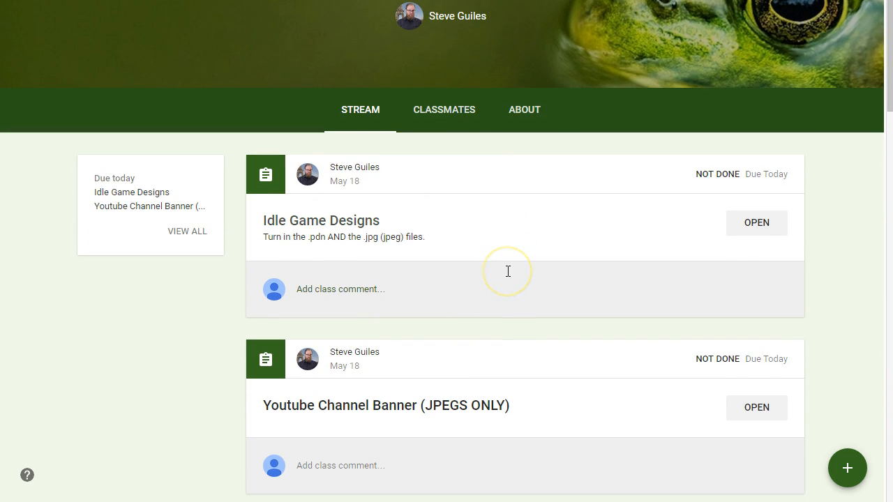
pyautogui.moveTo(830, 475)
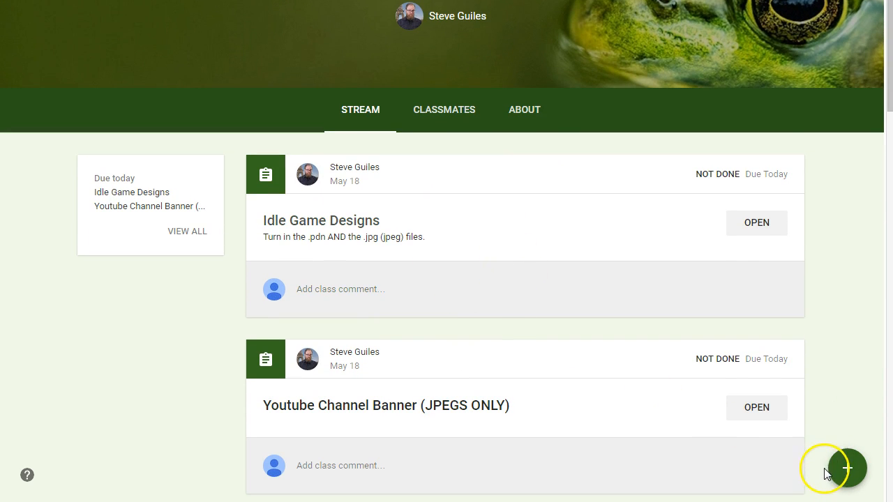
pyautogui.moveTo(880, 477)
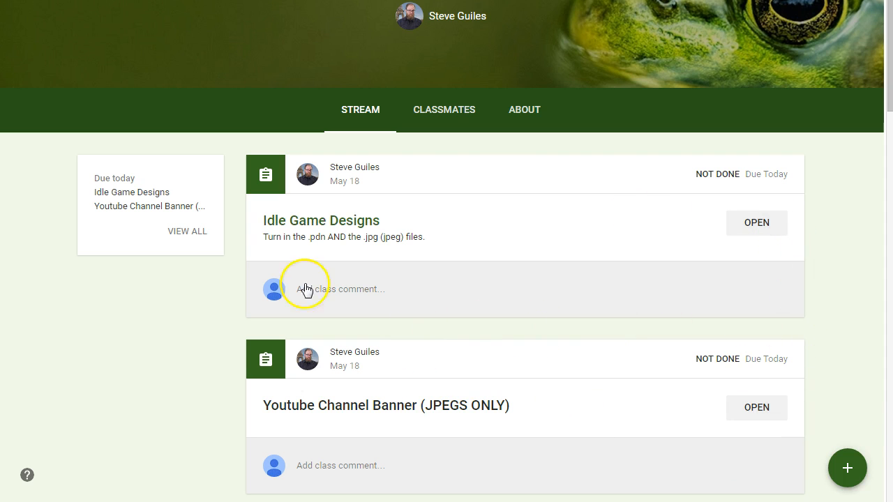
pyautogui.moveTo(338, 224)
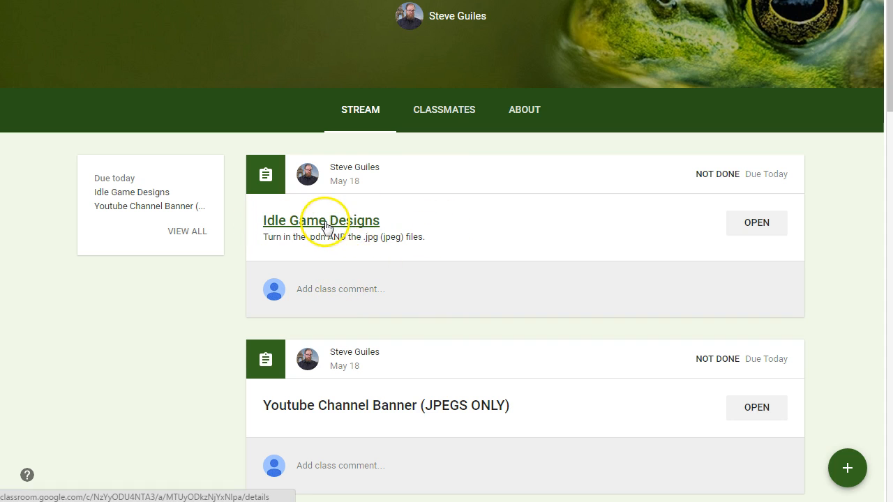
pyautogui.moveTo(350, 224)
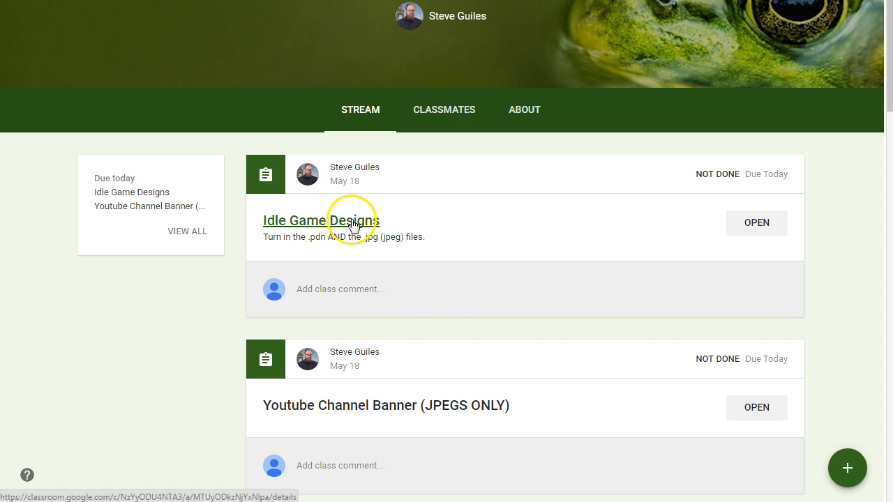
# Step: Open Idle Game Designs and show its add-work options: Google Drive, Link, File
pyautogui.click(315, 221)
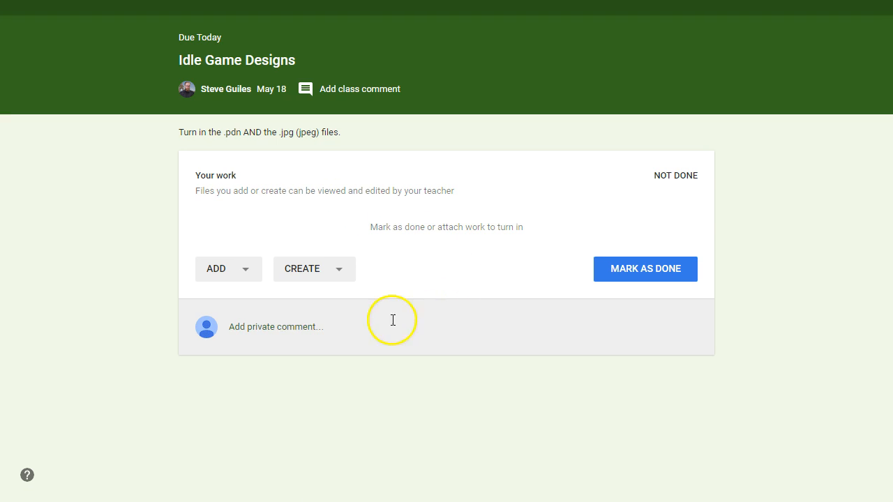
pyautogui.click(228, 269)
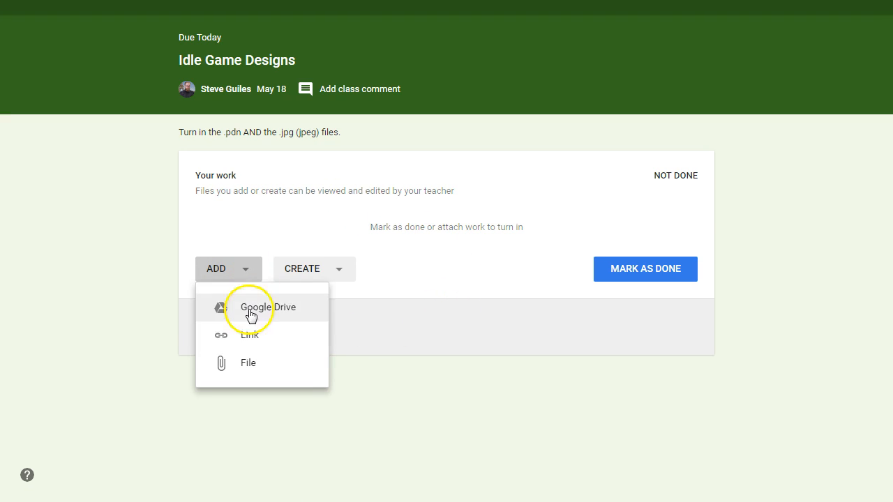
pyautogui.moveTo(239, 367)
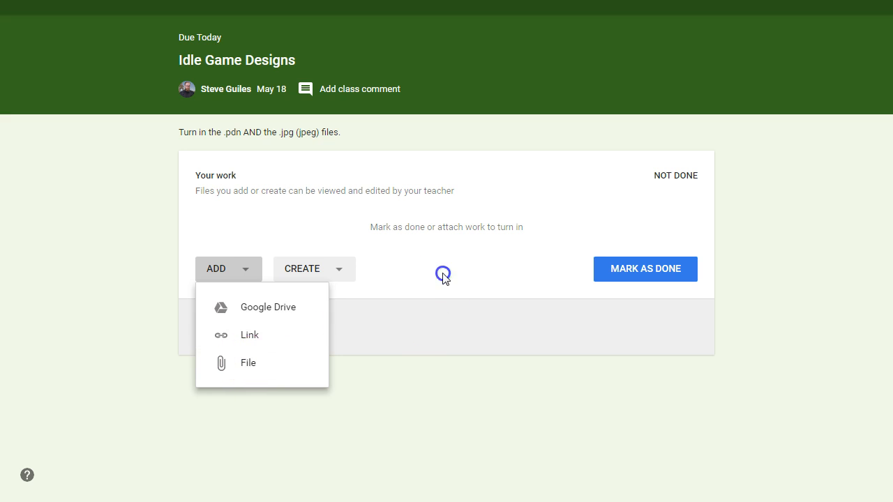
pyautogui.moveTo(243, 362)
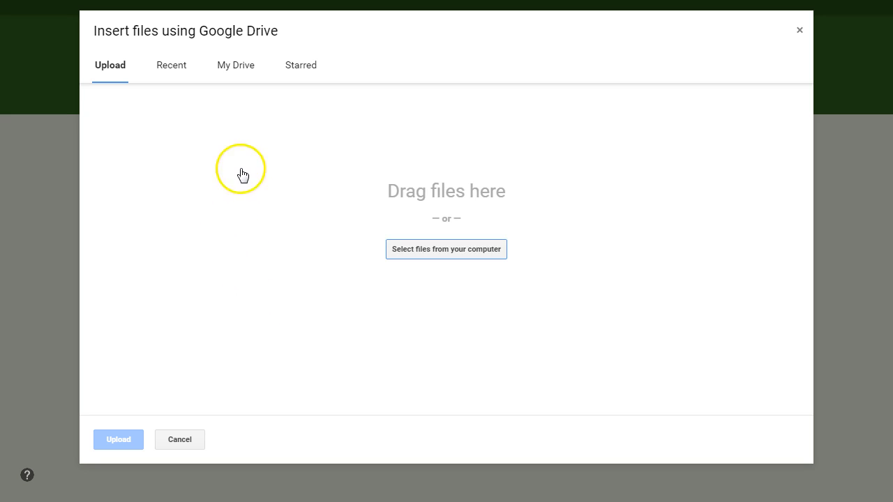
pyautogui.moveTo(862, 312)
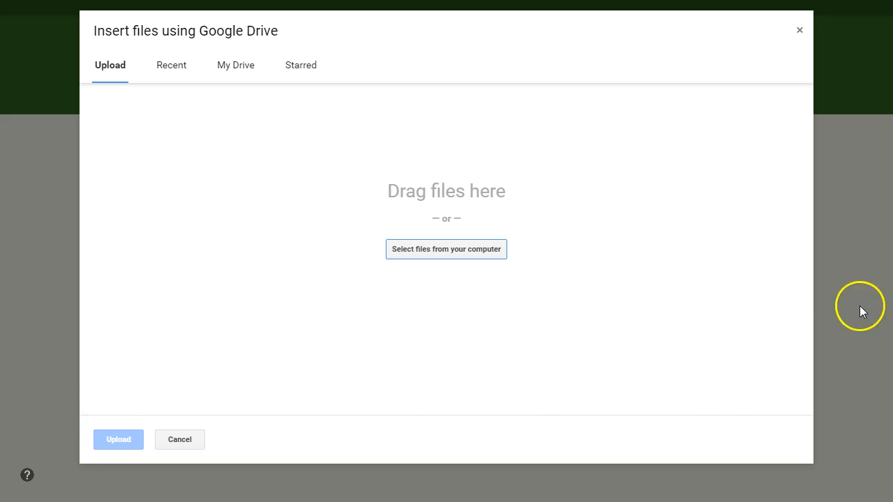
pyautogui.moveTo(454, 260)
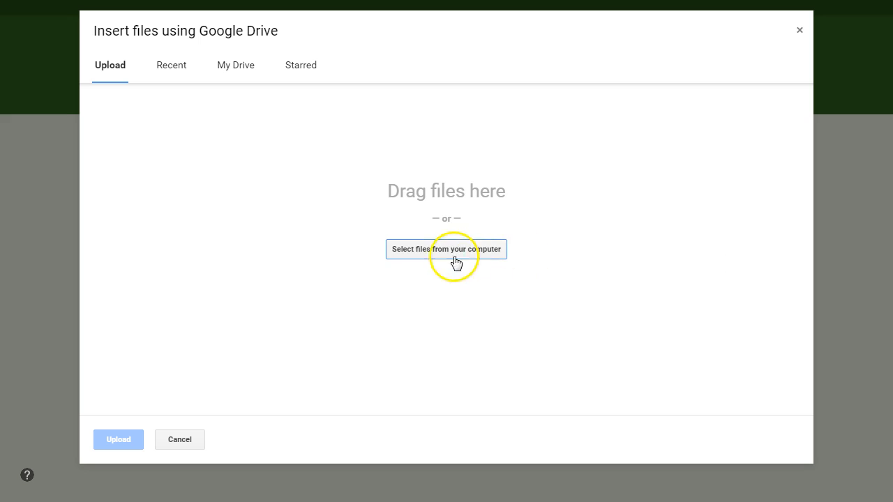
# Step: Select Monkey Clicker.jpg and Monkey Clicker.pdn together in the computer's file dialog
pyautogui.click(446, 249)
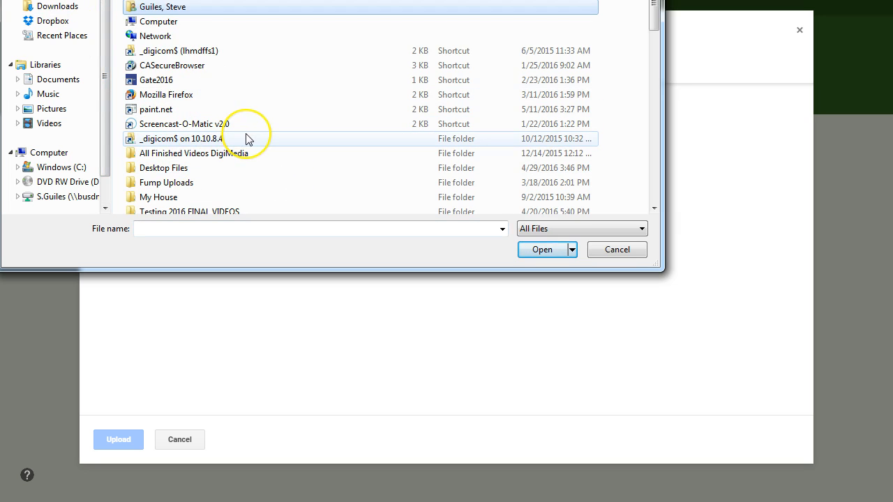
pyautogui.scroll(-3)
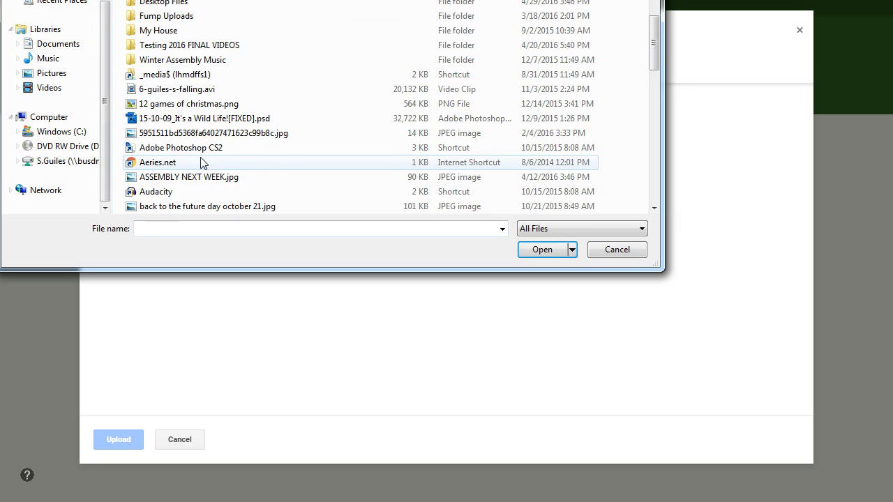
pyautogui.scroll(-3)
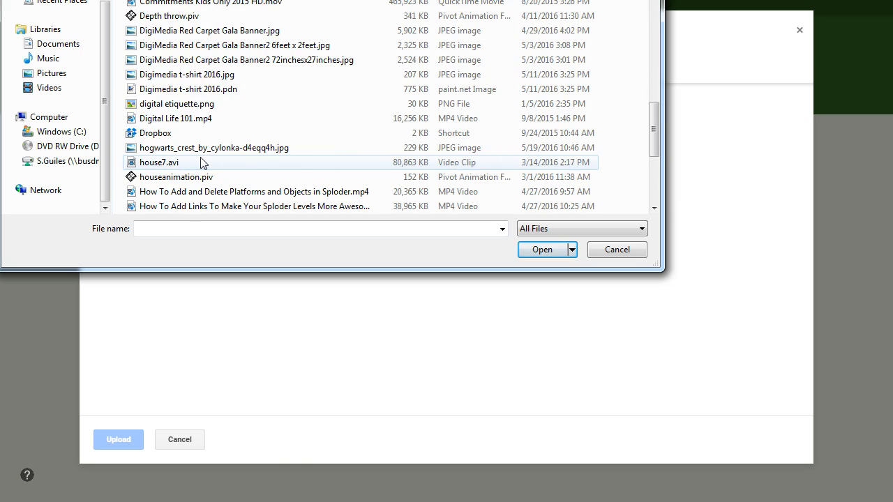
pyautogui.scroll(-3)
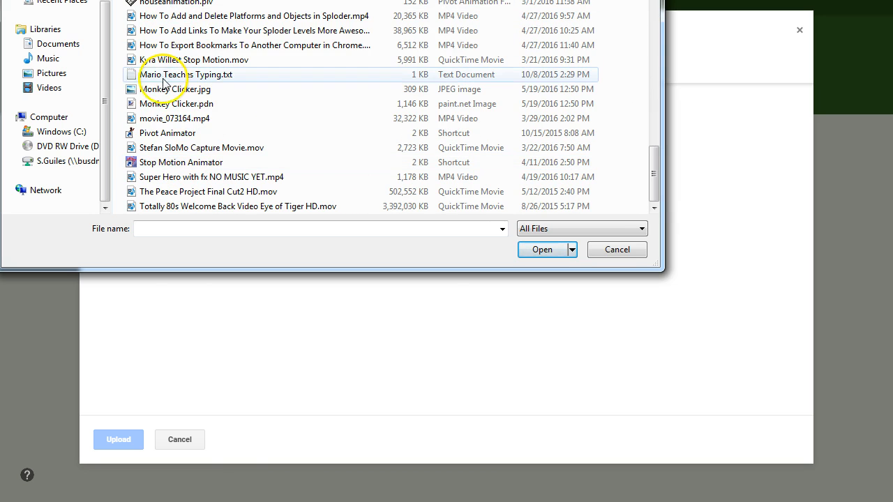
pyautogui.click(174, 89)
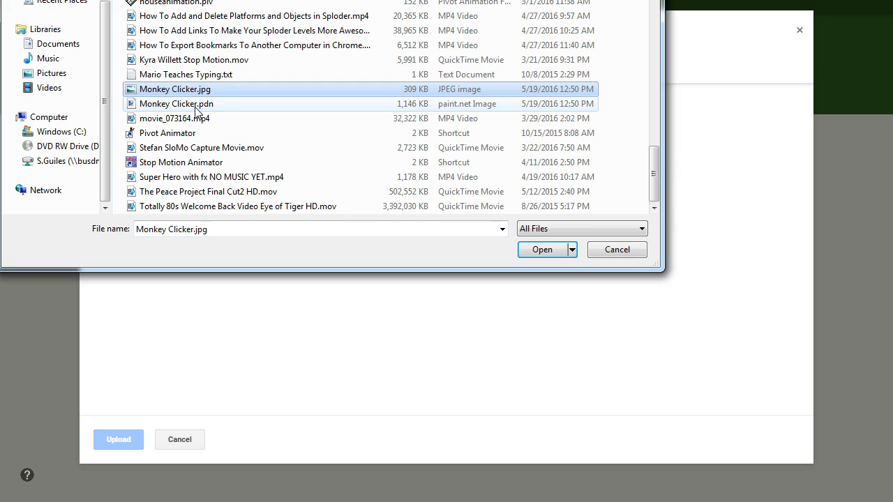
pyautogui.click(177, 103)
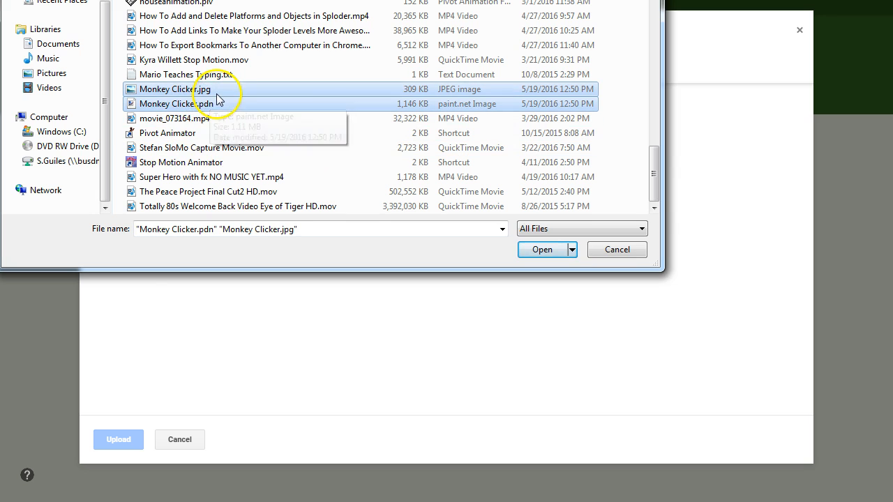
pyautogui.click(174, 88)
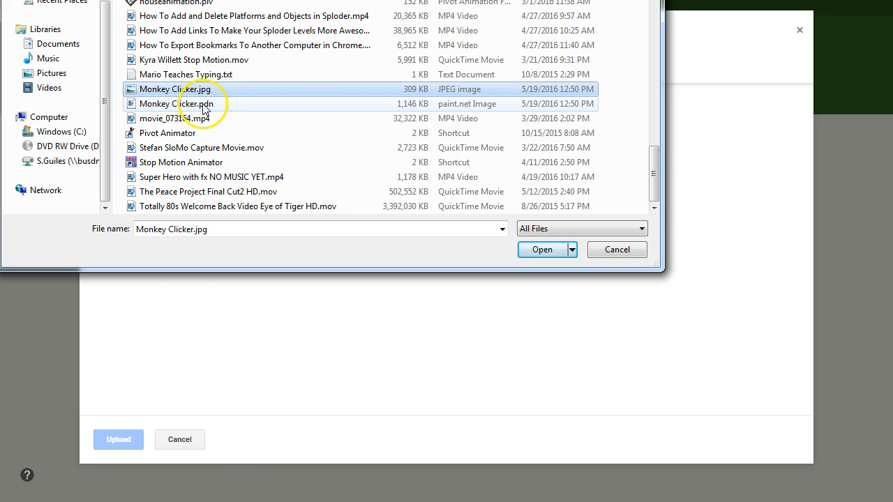
pyautogui.click(177, 103)
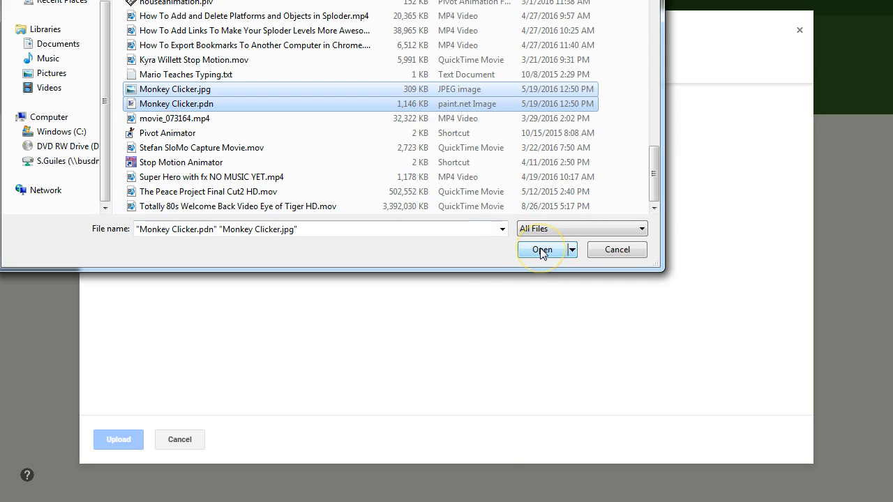
# Step: Confirm both Monkey Clicker files and upload them to the assignment
pyautogui.click(541, 250)
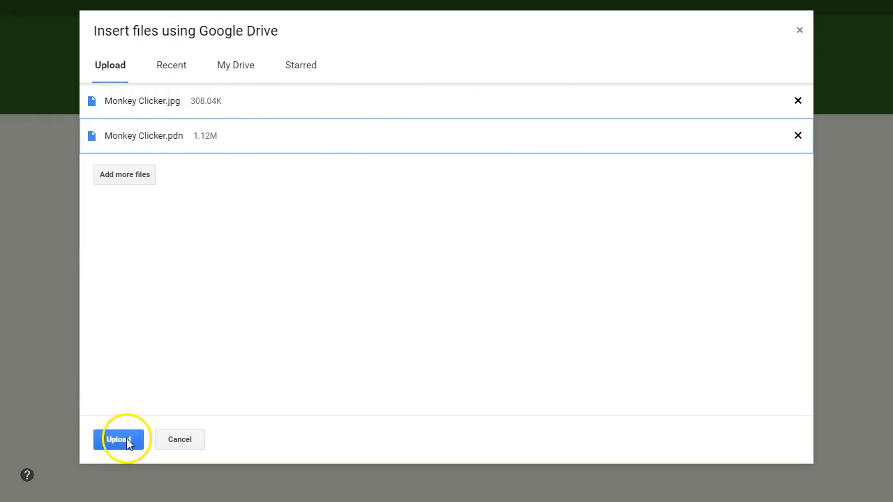
pyautogui.click(118, 439)
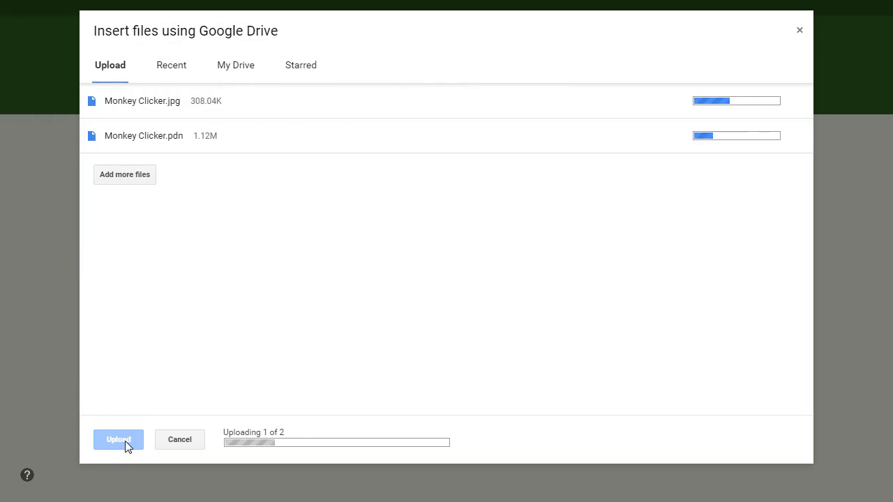
pyautogui.click(118, 440)
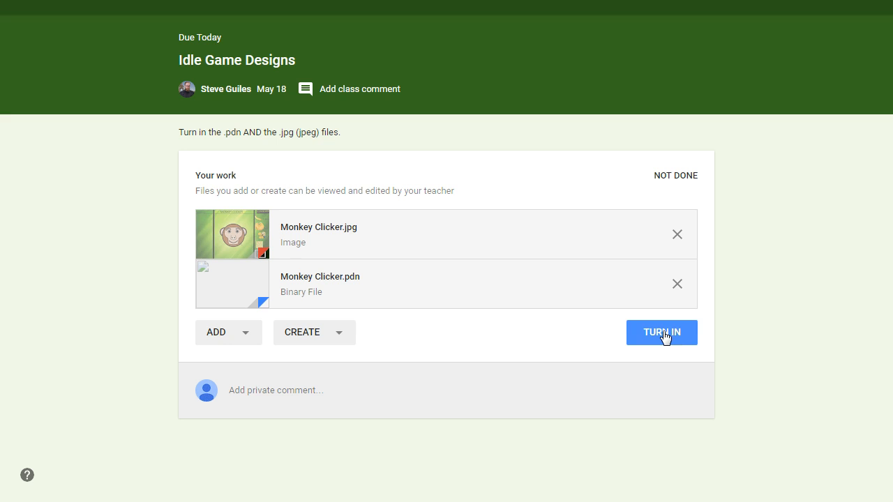
# Step: Turn in both Monkey Clicker attachments and confirm the submission
pyautogui.click(662, 332)
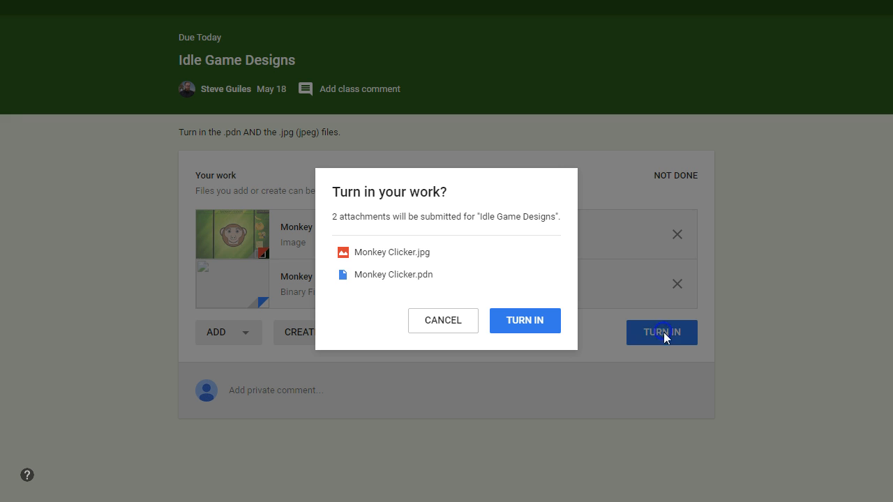
pyautogui.click(524, 320)
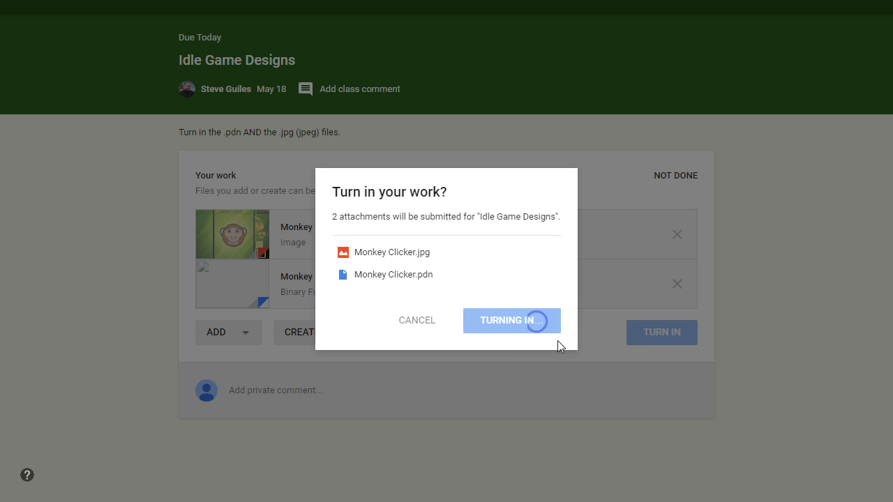
pyautogui.click(512, 320)
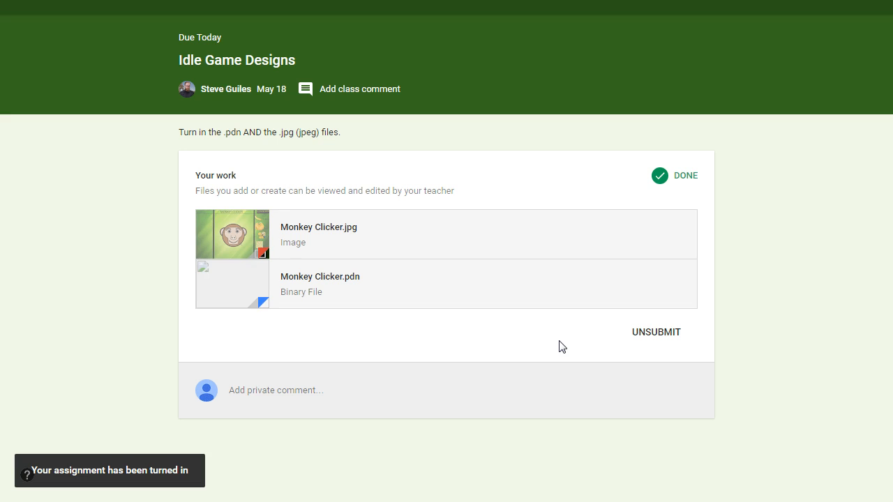